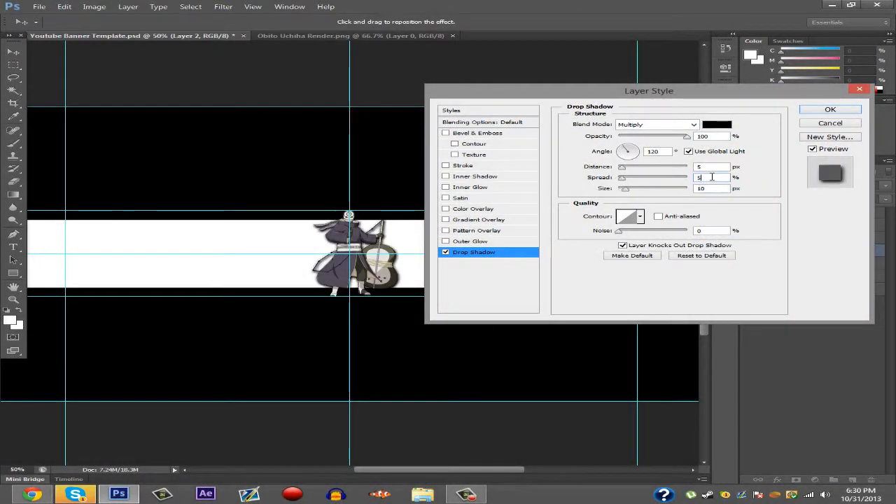
Confirm the Drop Shadow layer style on the character render layer.
{"action": "left_click", "coordinate": [830, 109]}
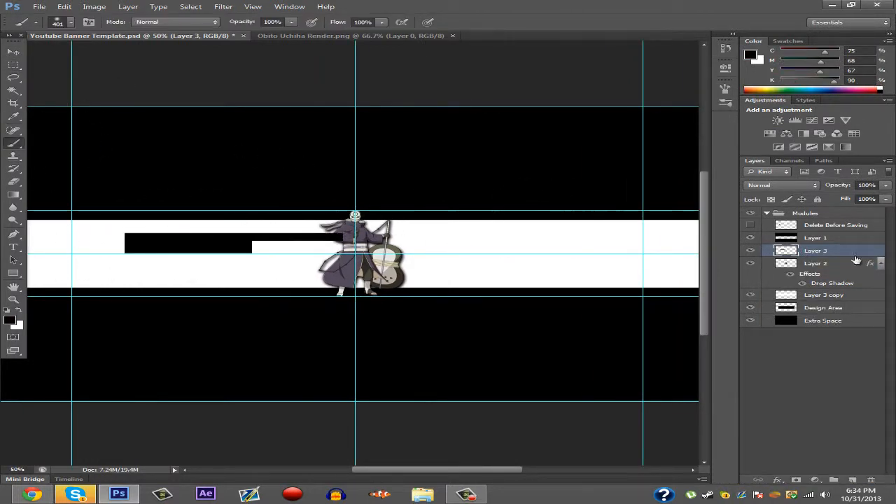
Draw black angular tech-style bars and thin lines across the white strip behind the character.
{"action": "left_click", "coordinate": [815, 282]}
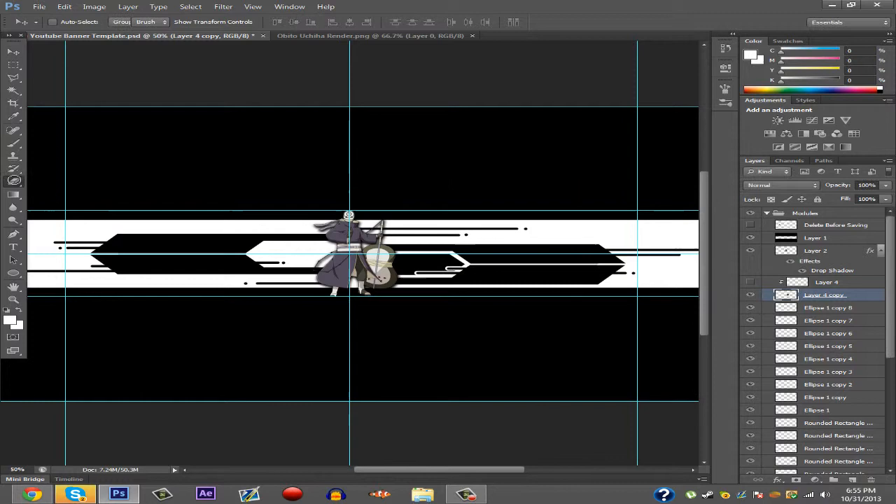
Paint a pale purple tint over the strip and shade the central angular bars grey.
{"action": "left_click", "coordinate": [829, 383]}
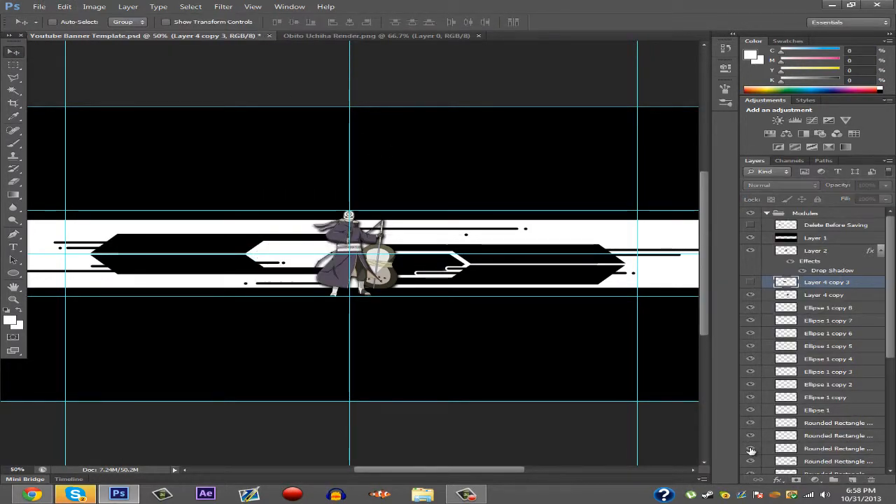
{"action": "scroll", "scroll_direction": "down", "scroll_amount": 3}
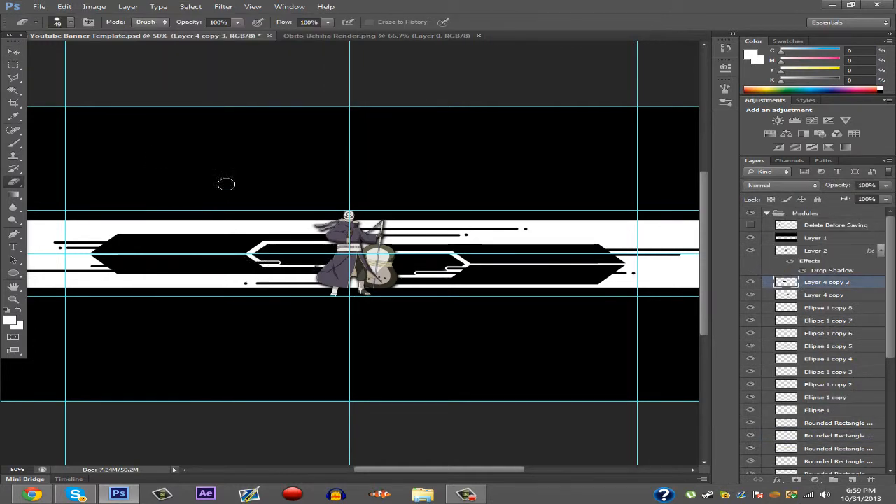
{"action": "left_click", "coordinate": [70, 22]}
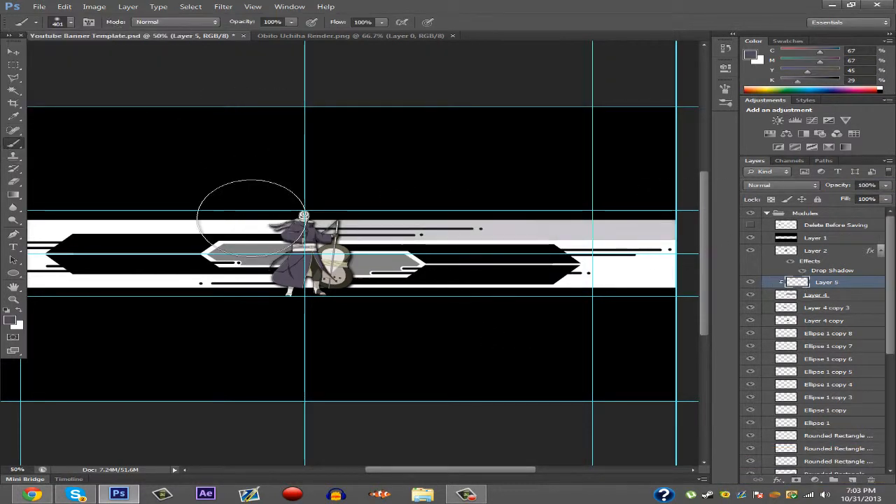
Recolour the bands purple and black, add white tech lines, and shift the character right of centre.
{"action": "left_click", "coordinate": [11, 52]}
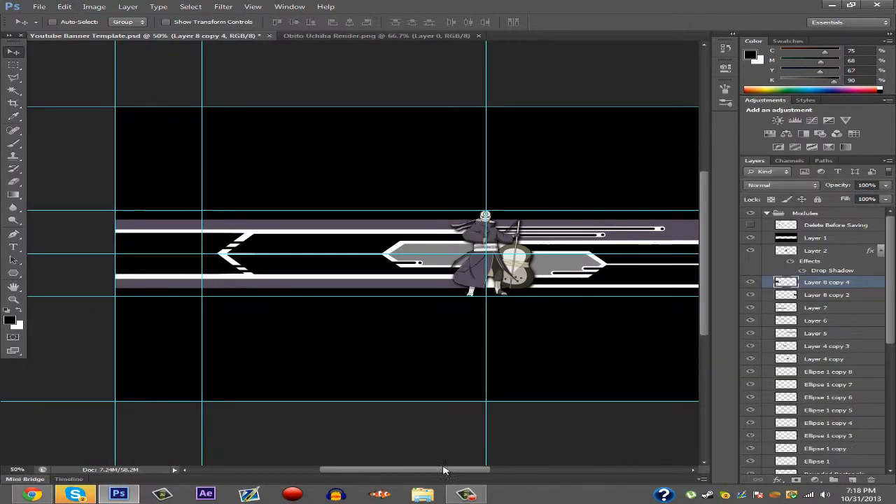
Trim the stray rounded ends off the white tech lines at 400% zoom.
{"action": "left_click", "coordinate": [828, 372]}
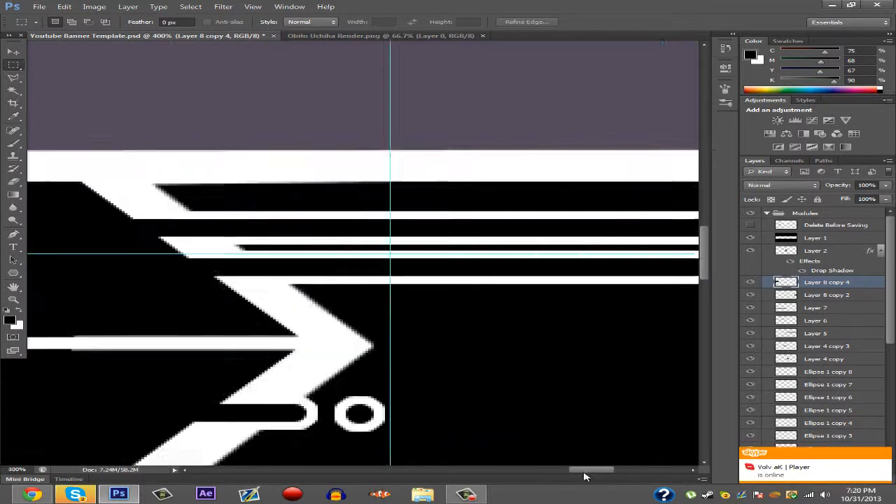
{"action": "left_click", "coordinate": [826, 294]}
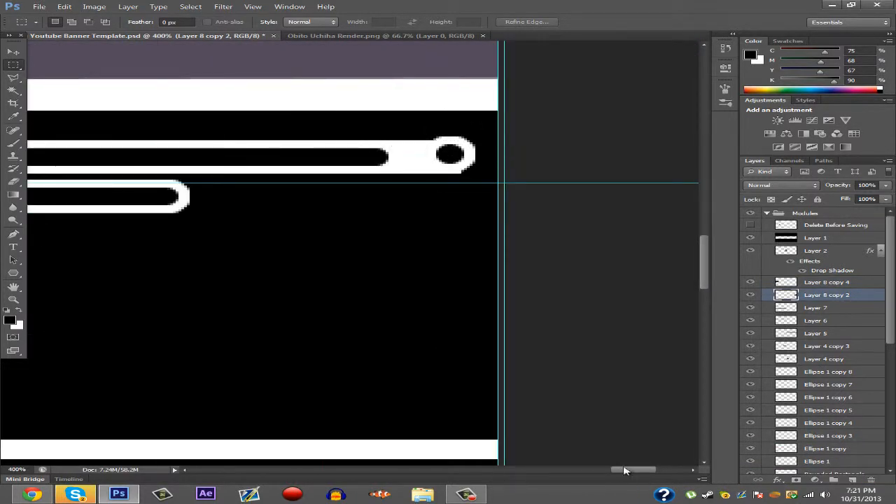
{"action": "left_click", "coordinate": [252, 5]}
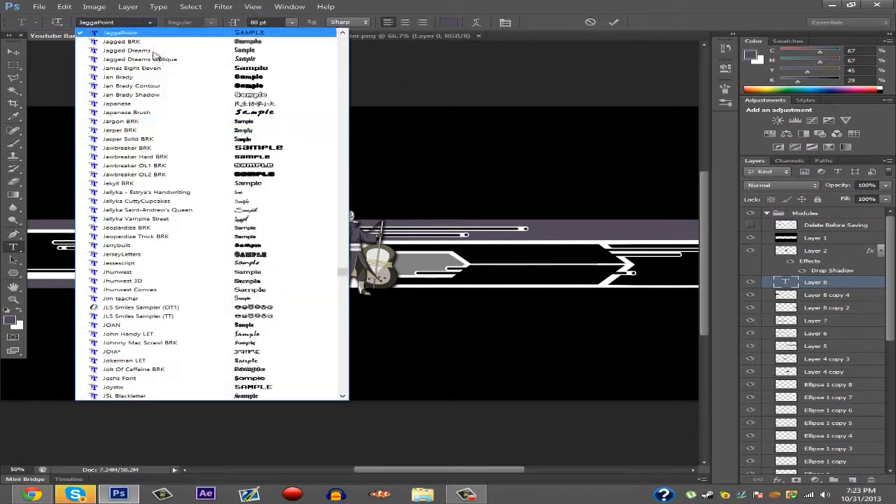
Set the channel name 'MALIGNANTHD' in a stylised font with play and bird icons and a handle.
{"action": "left_click", "coordinate": [118, 263]}
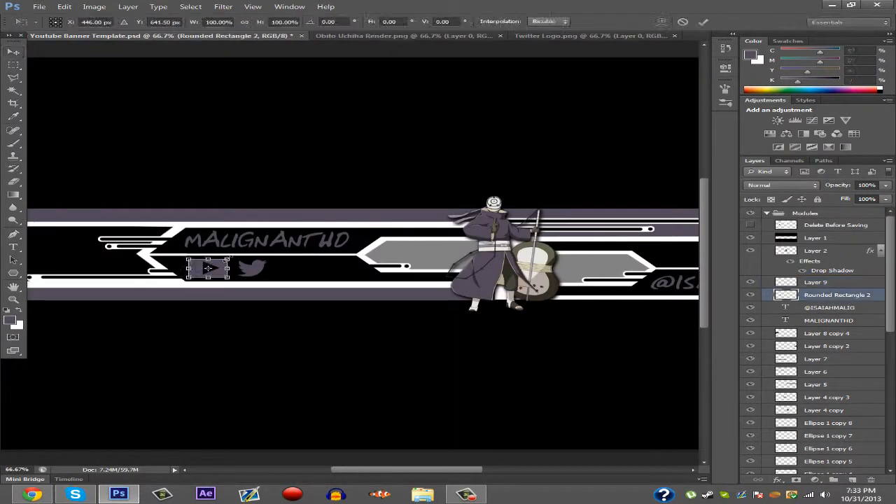
Copy the winged logo from the Logo Nova document and paste it into the banner as a new layer.
{"action": "left_click", "coordinate": [586, 37]}
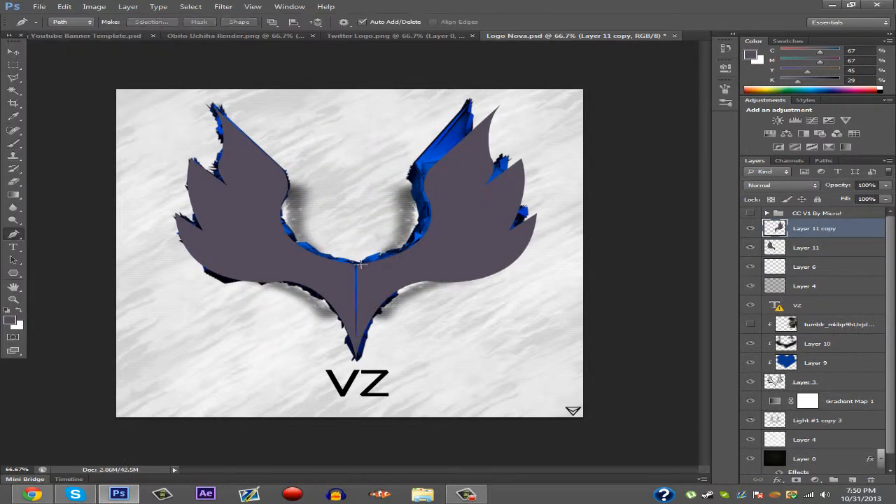
{"action": "left_click", "coordinate": [85, 36]}
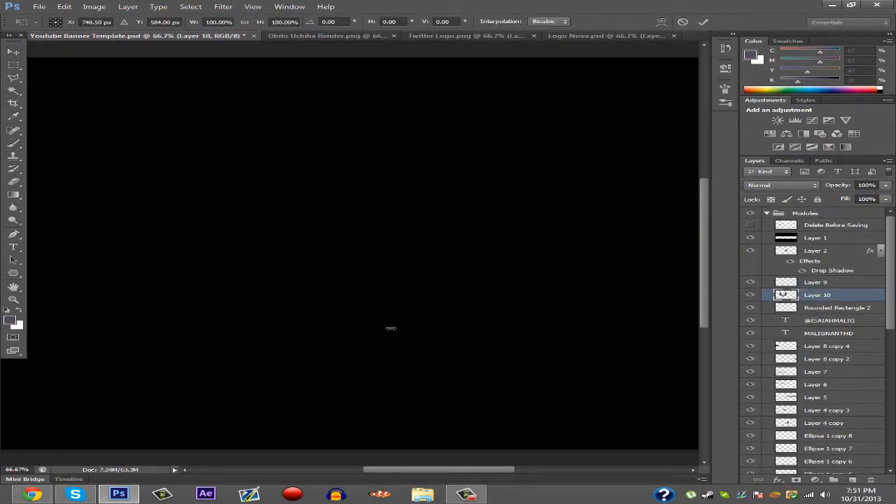